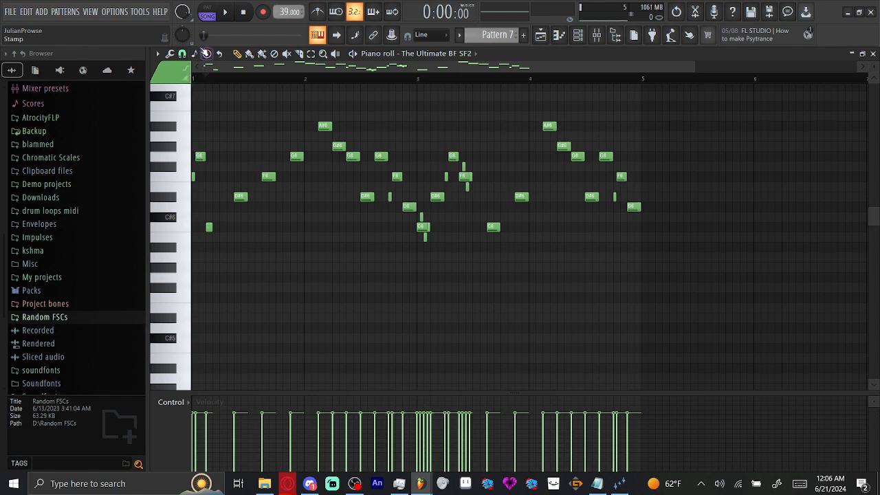
Step: Raise the song tempo to 142 BPM while Pattern 7's melody sits in the piano roll
click(226, 11)
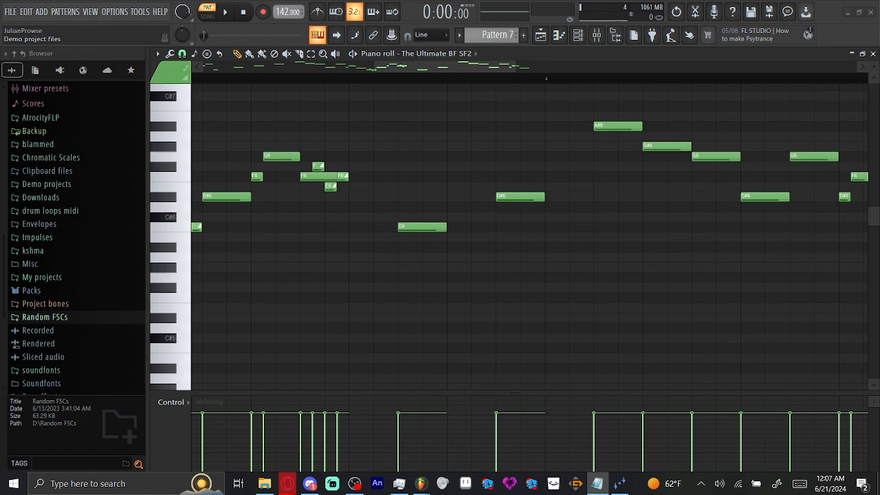
mouse_move(401, 174)
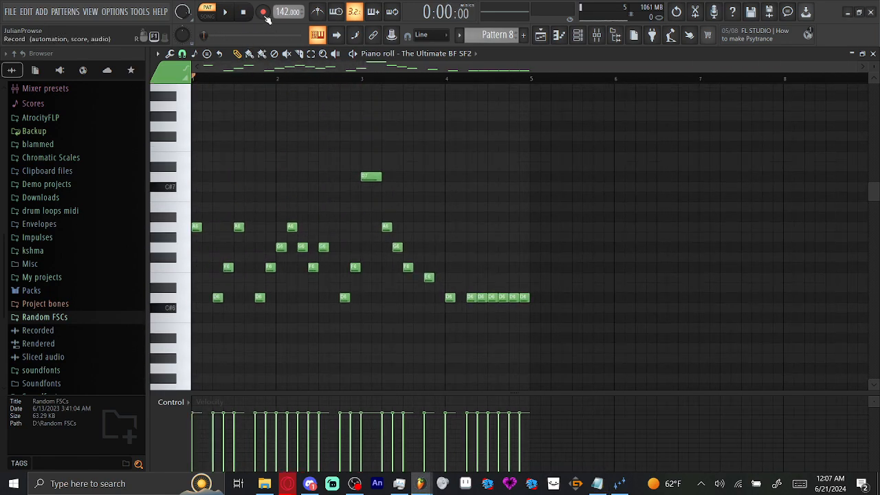
Step: Raise the tempo to 180 BPM and add a lower note beneath the split long note near bar 4
drag(289, 11, 289, 5)
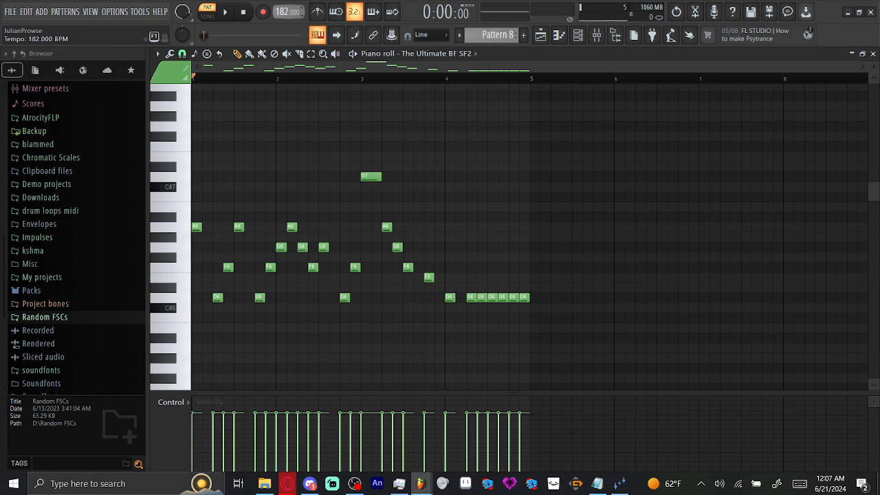
click(225, 11)
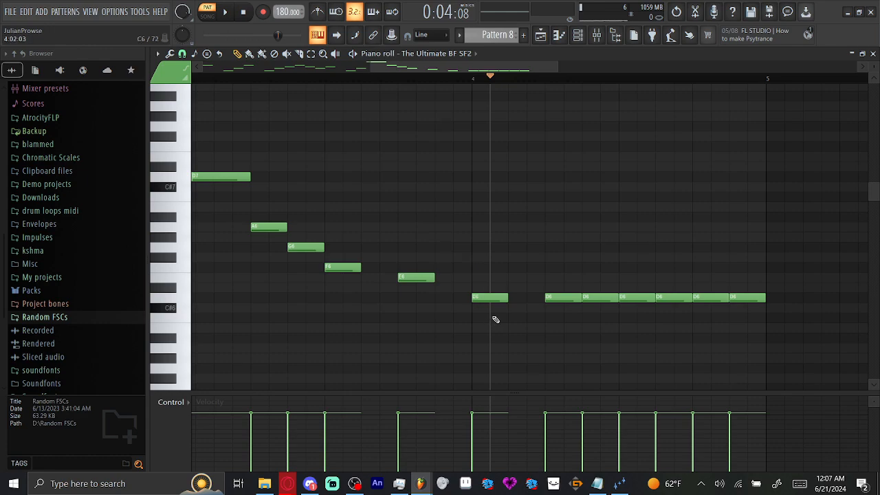
click(561, 338)
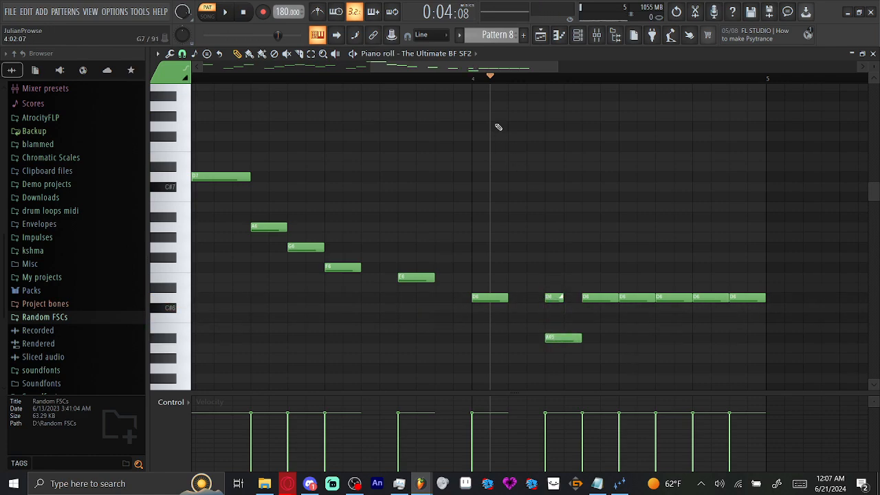
click(225, 12)
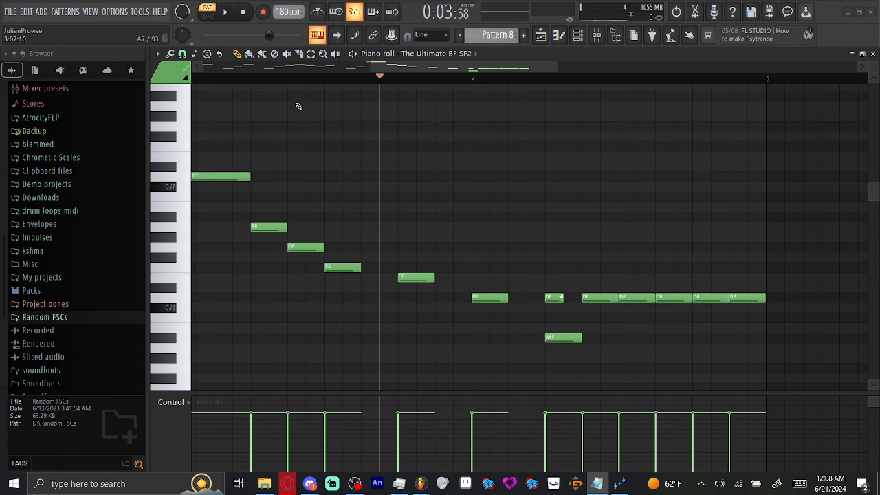
mouse_move(399, 104)
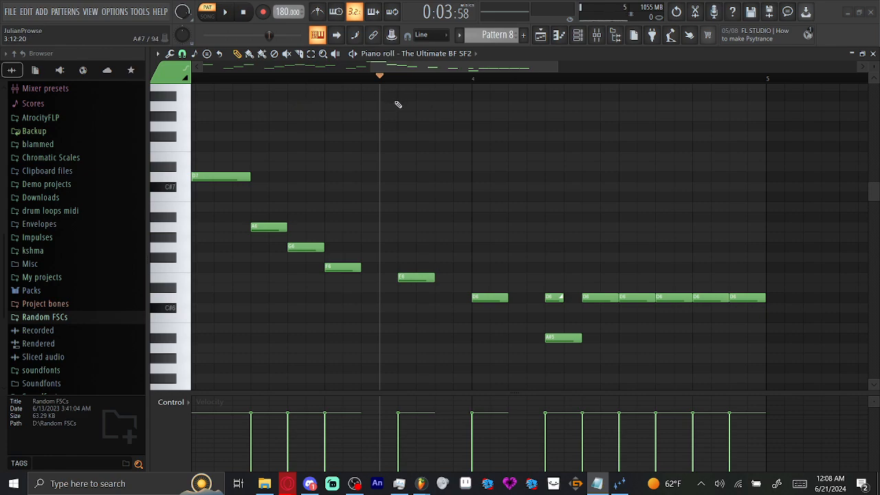
mouse_move(401, 231)
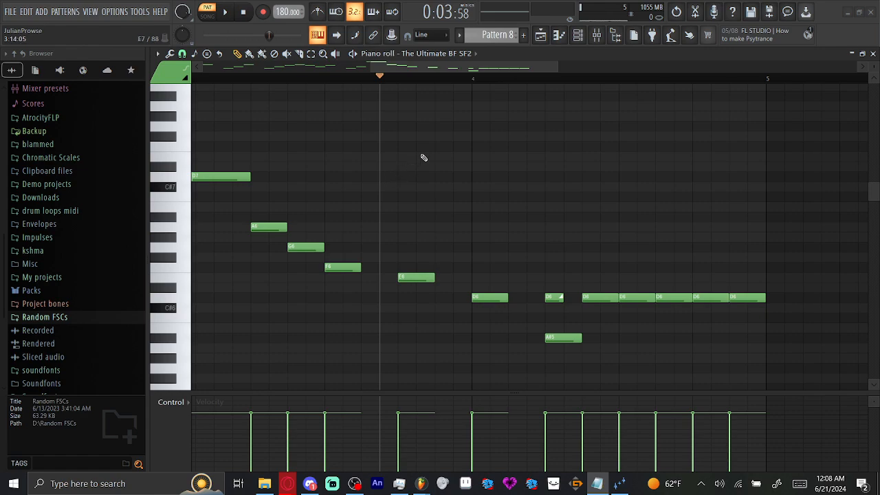
mouse_move(423, 154)
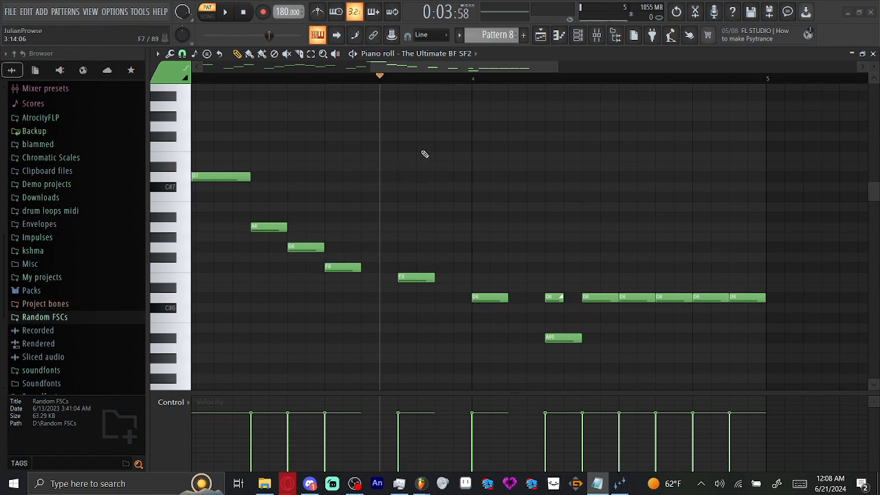
mouse_move(424, 155)
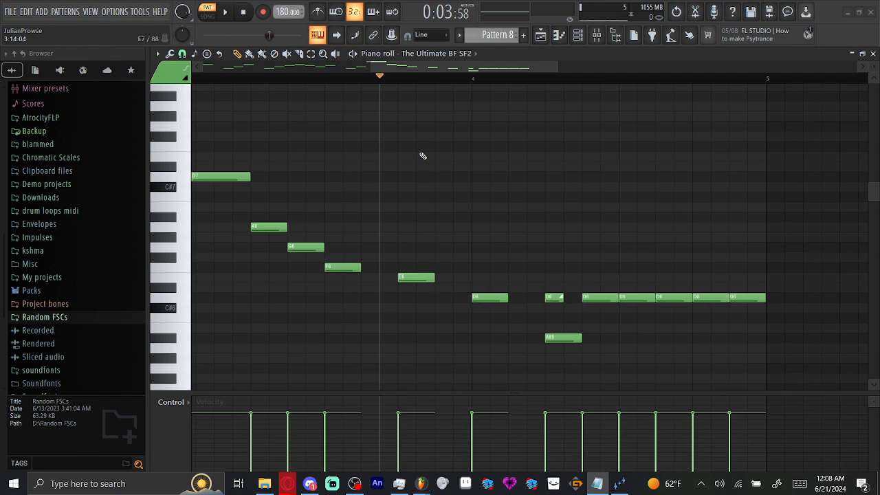
mouse_move(421, 159)
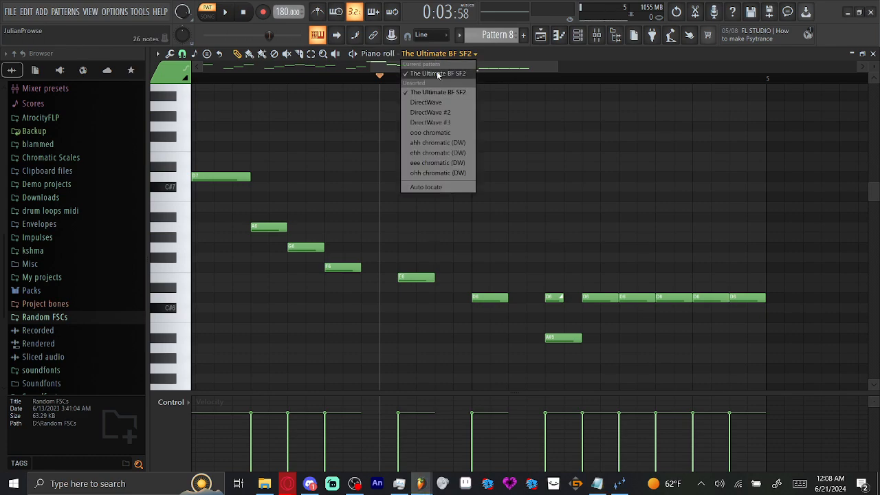
mouse_move(437, 142)
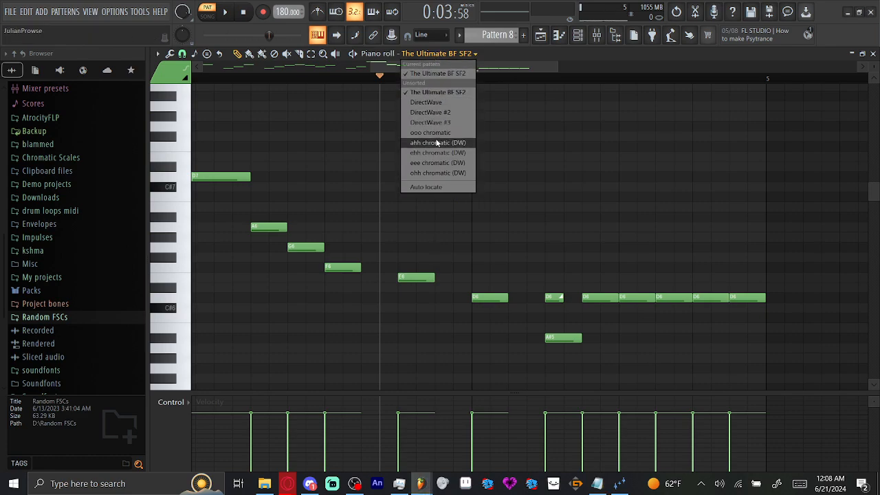
mouse_move(429, 132)
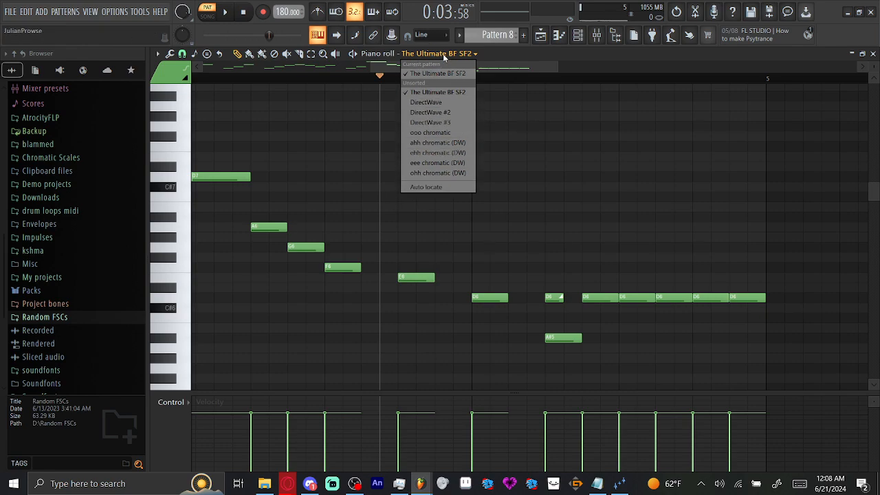
Step: Close the vowel chromatic channel list and show the playlist's pattern clips on the first six tracks
click(443, 54)
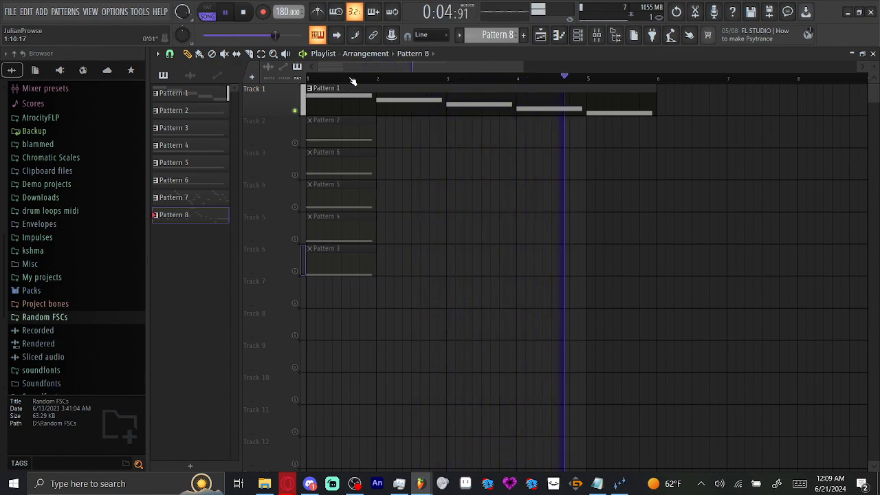
Step: Enable tracks 2–6 and bring Pattern 1 into the piano roll with the Channel Rack beside it
click(243, 12)
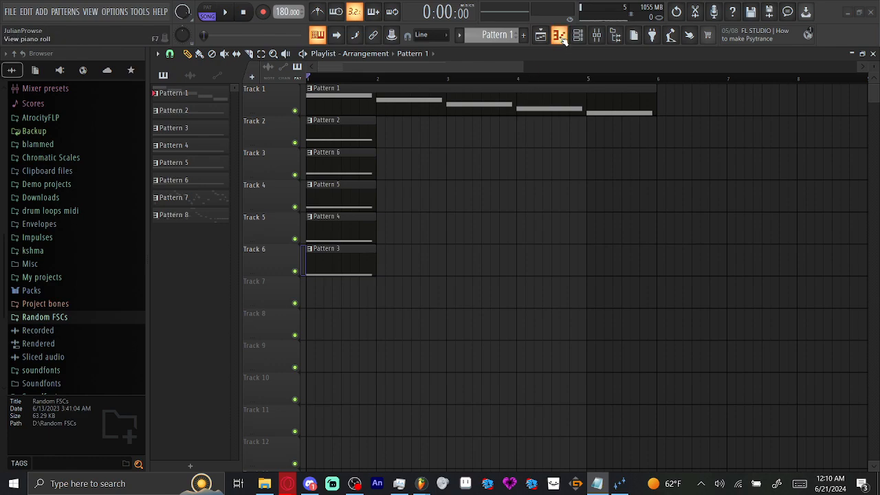
click(577, 36)
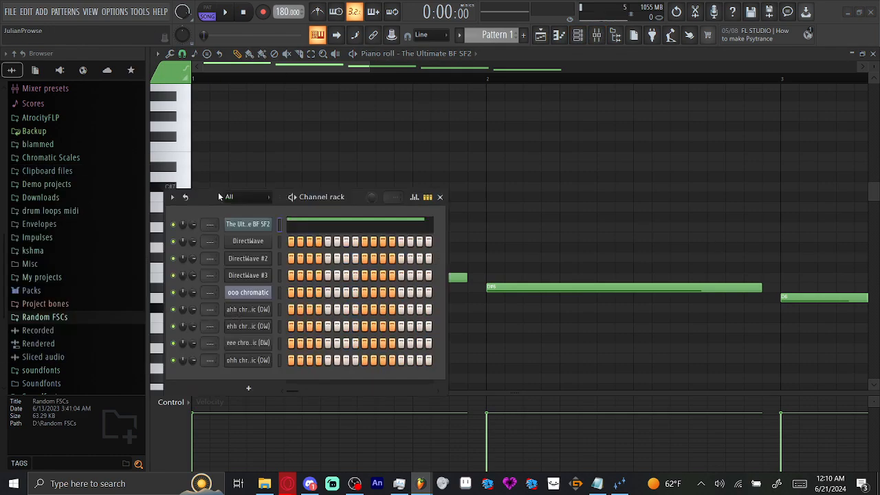
Step: From the ooo chromatic Slicex sampler, choose Create DirectWave instrument to reach the ooo chromatic.dwp save window
drag(321, 196, 576, 126)
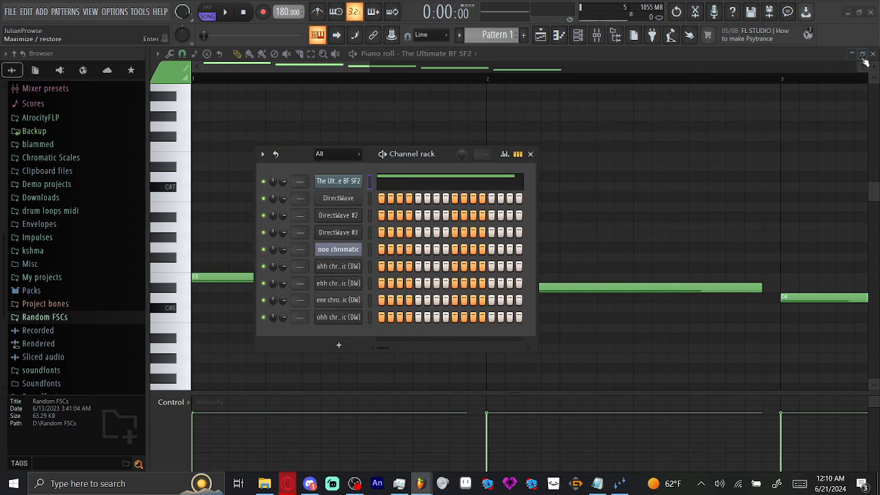
click(338, 249)
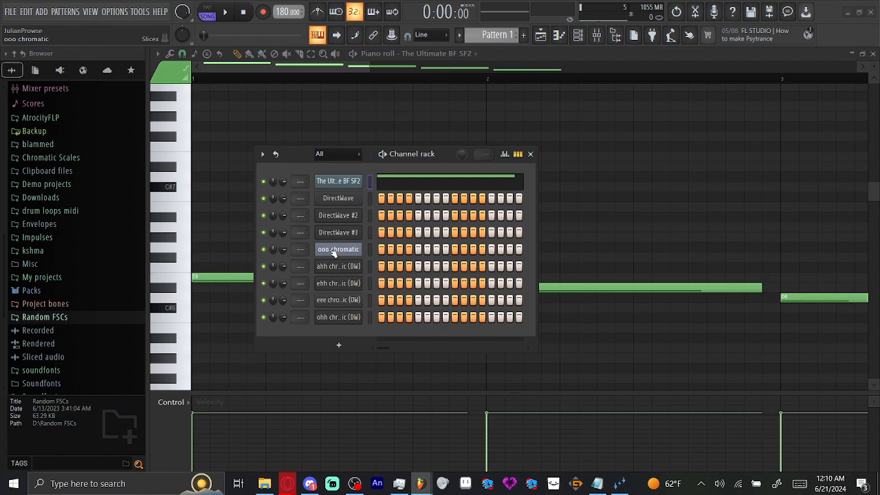
click(338, 249)
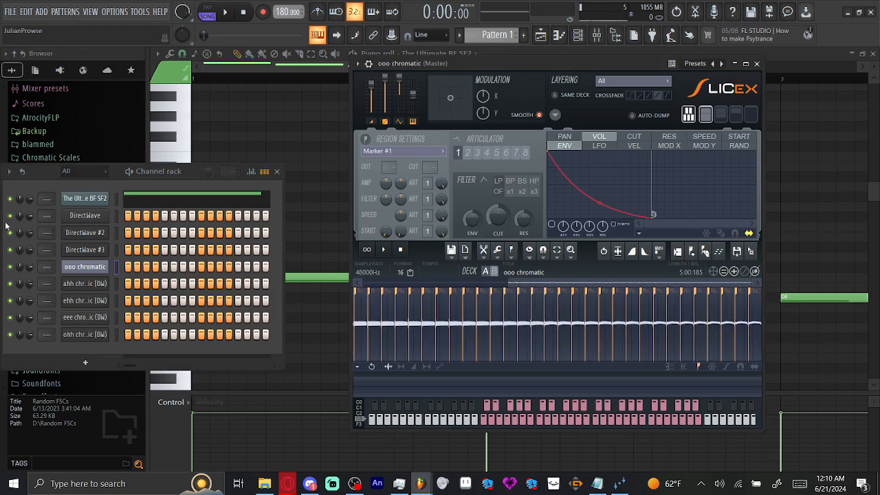
right_click(85, 266)
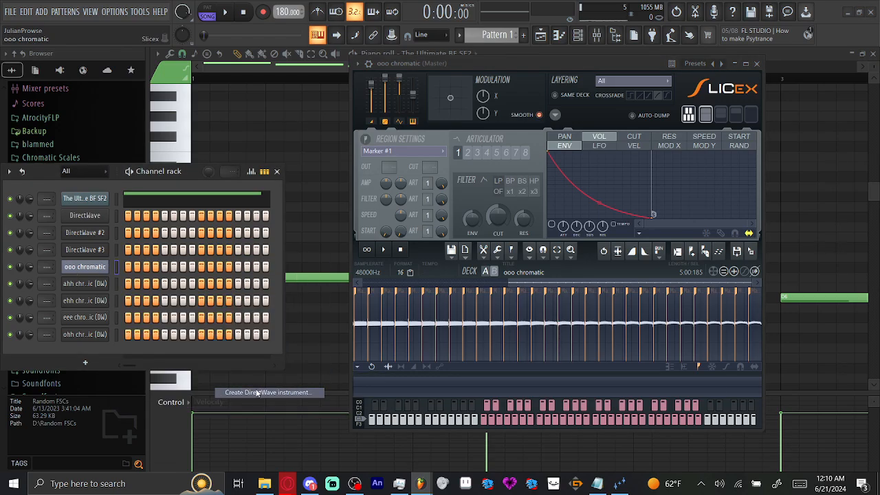
click(268, 392)
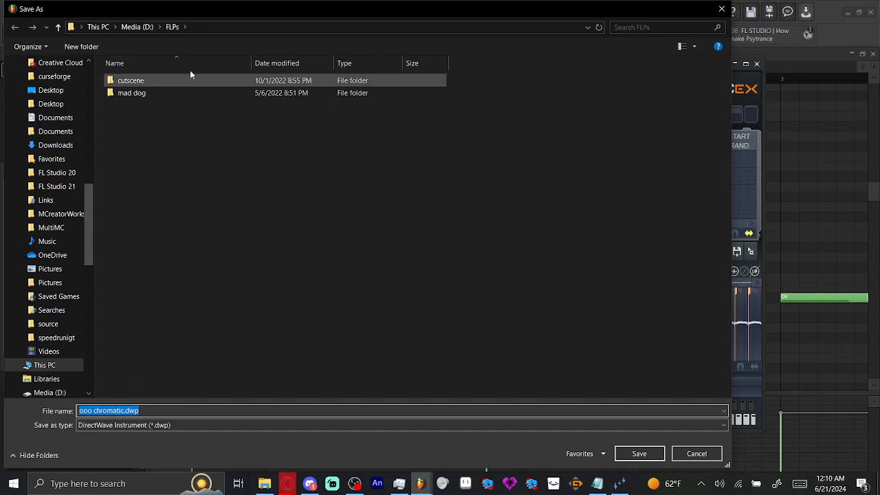
Step: Save ooo chromatic.dwp into the DWPS folder under Chromatic Scales on Media (D:) and start rendering it
click(138, 27)
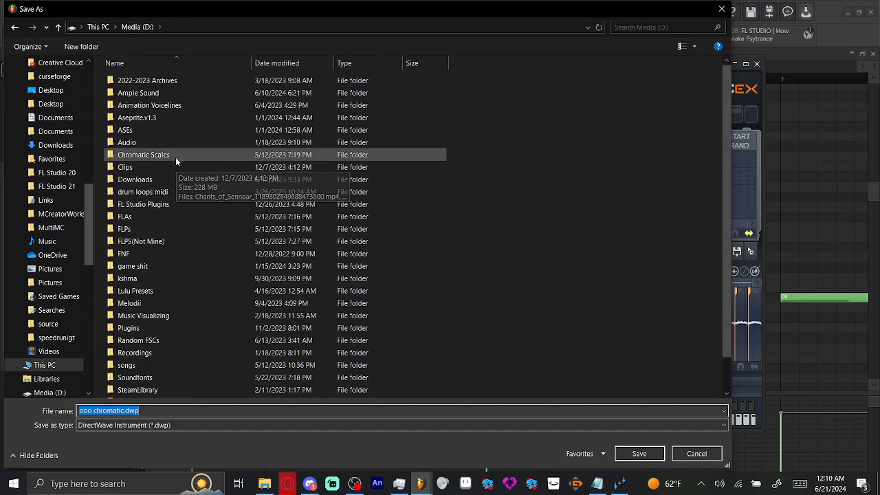
double_click(143, 154)
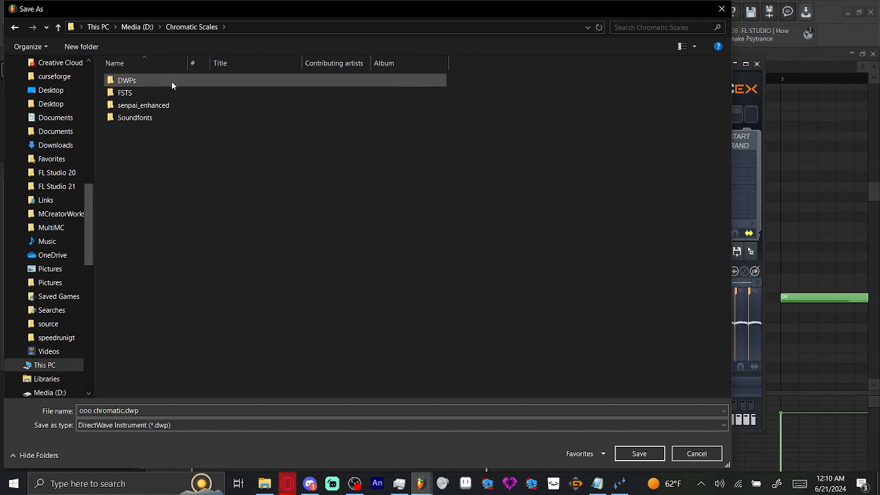
double_click(127, 80)
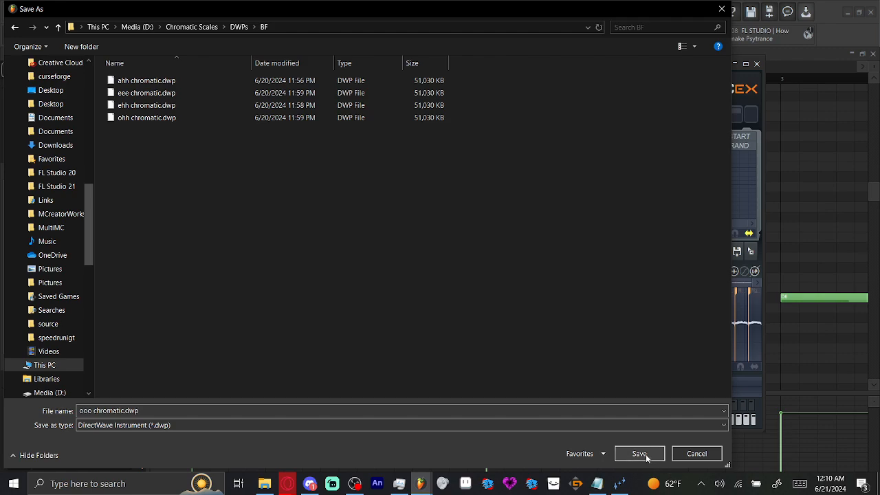
click(638, 454)
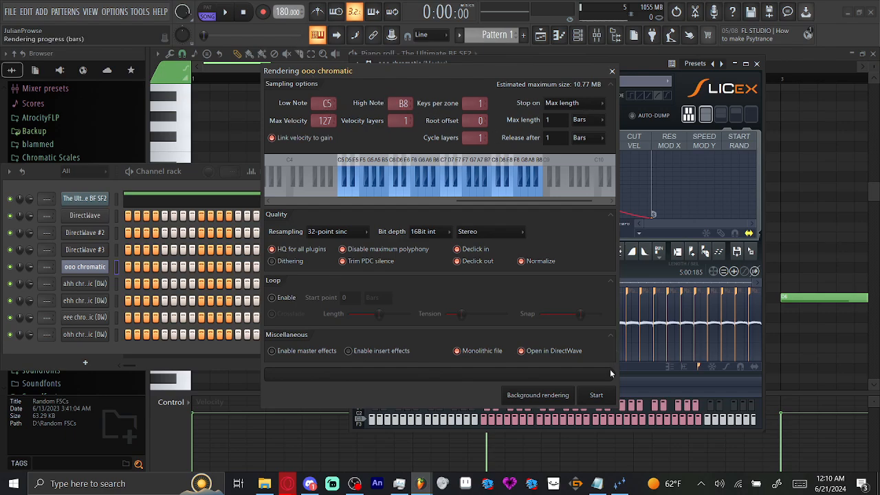
click(595, 395)
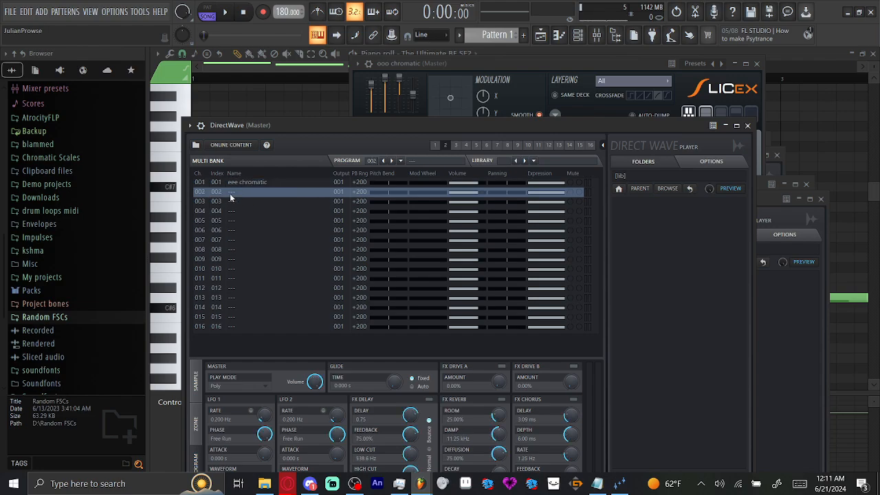
Step: Load the ahh, ehh, eee, ohh and ooo chromatic programs into multibank slots 001–005
click(246, 181)
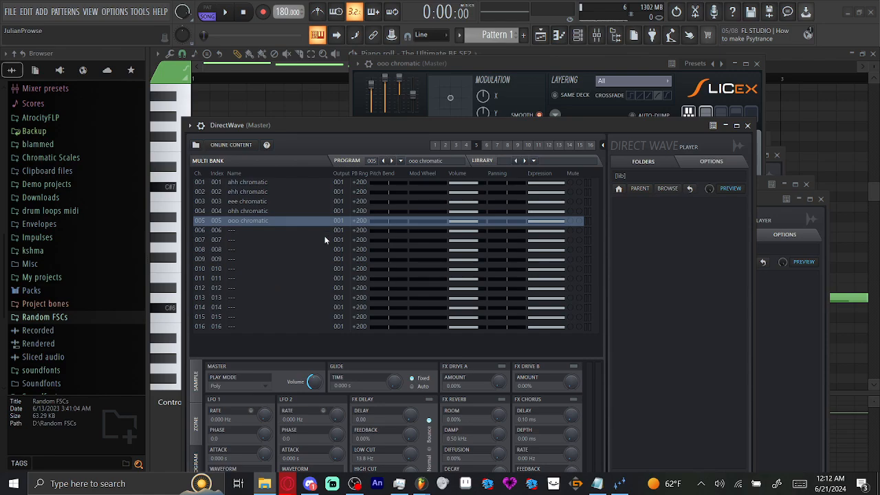
click(346, 160)
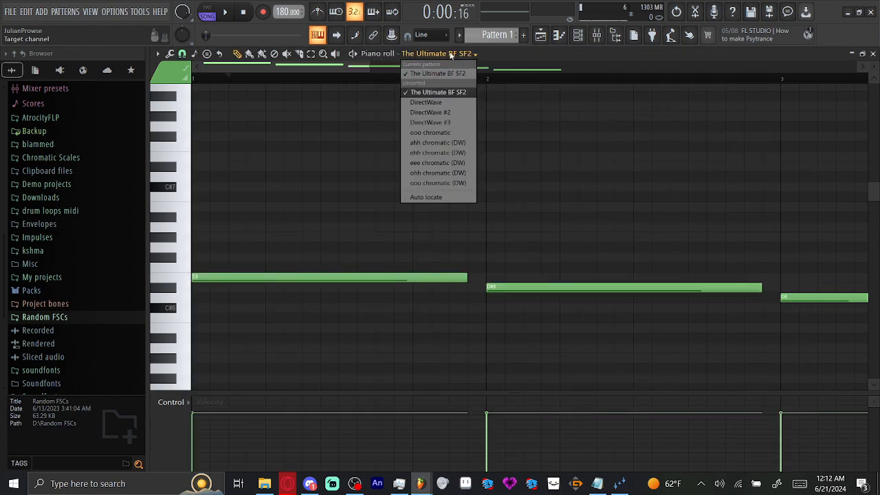
Step: Route Pattern 7's notes to DirectWave and bring up the grid of note colour groups
click(426, 101)
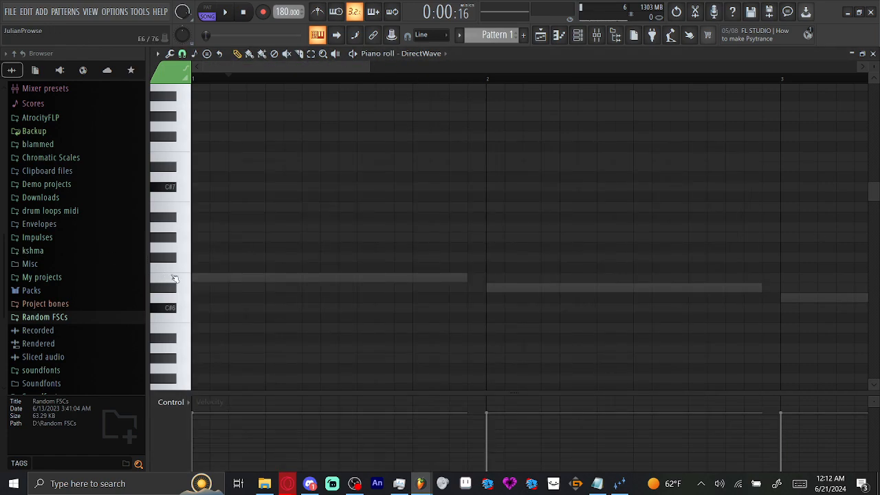
click(196, 278)
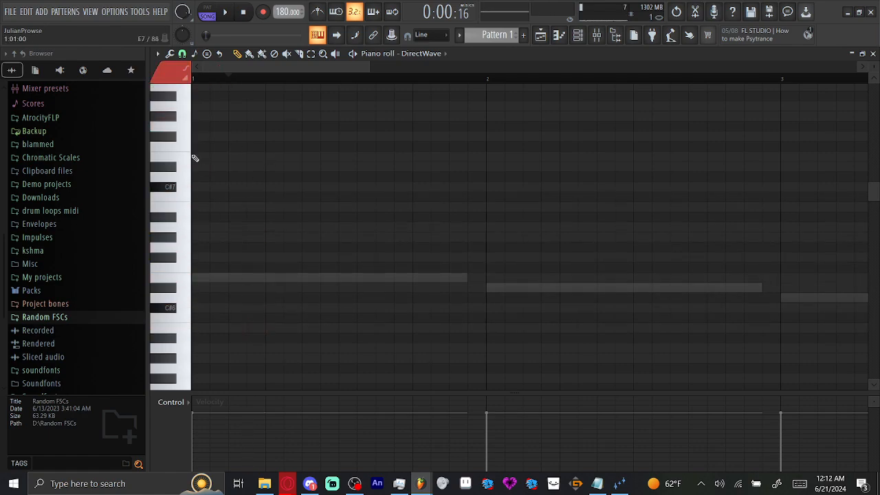
click(234, 217)
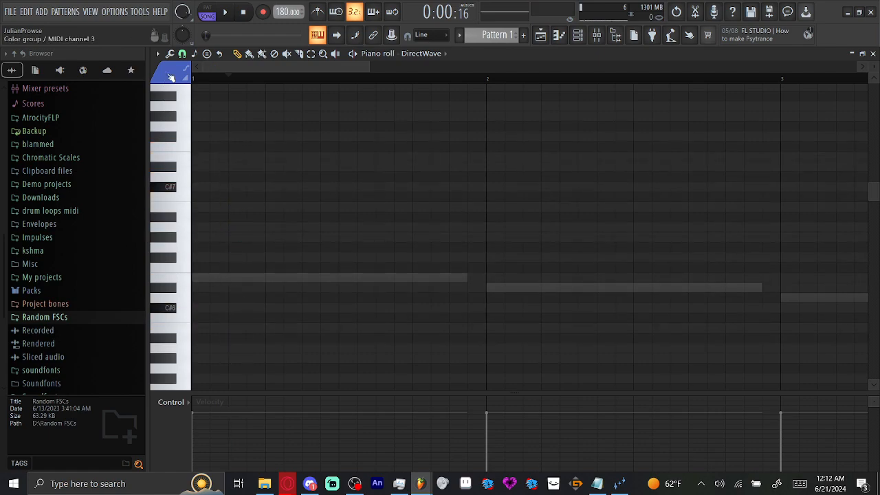
click(219, 229)
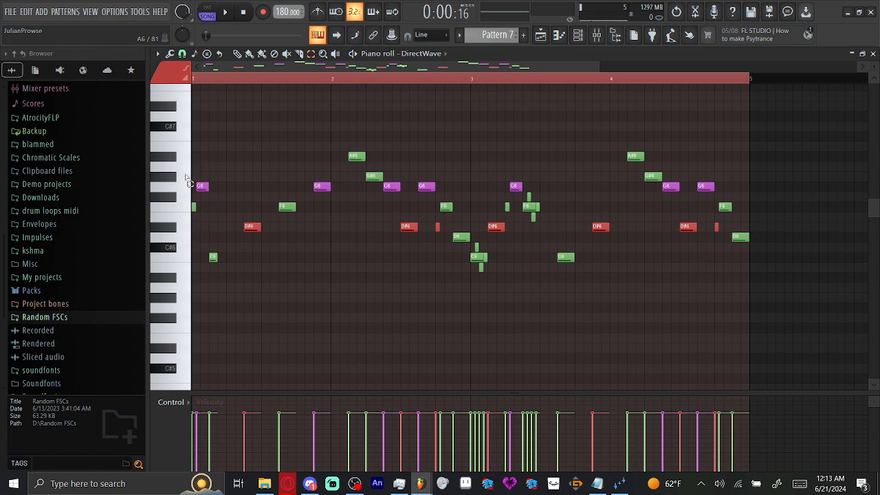
mouse_move(168, 172)
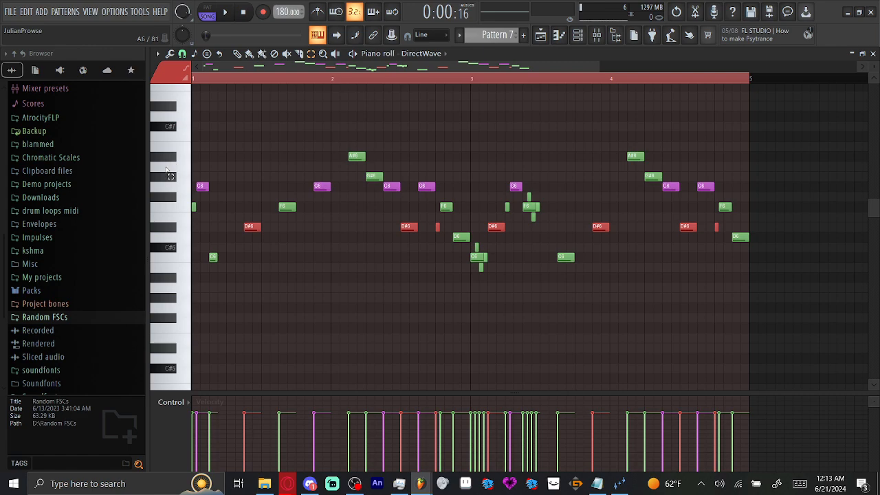
mouse_move(168, 214)
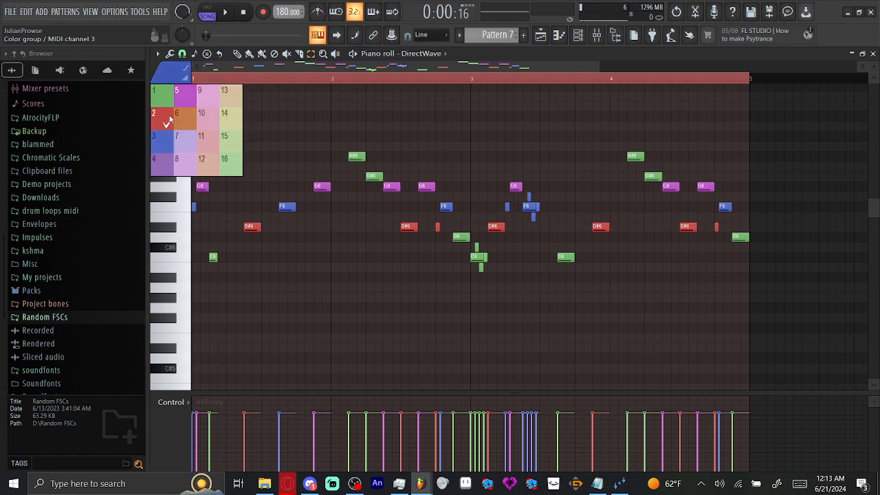
Step: Assign the selected notes to colour groups and accept a custom Medium Orchid group colour
click(168, 121)
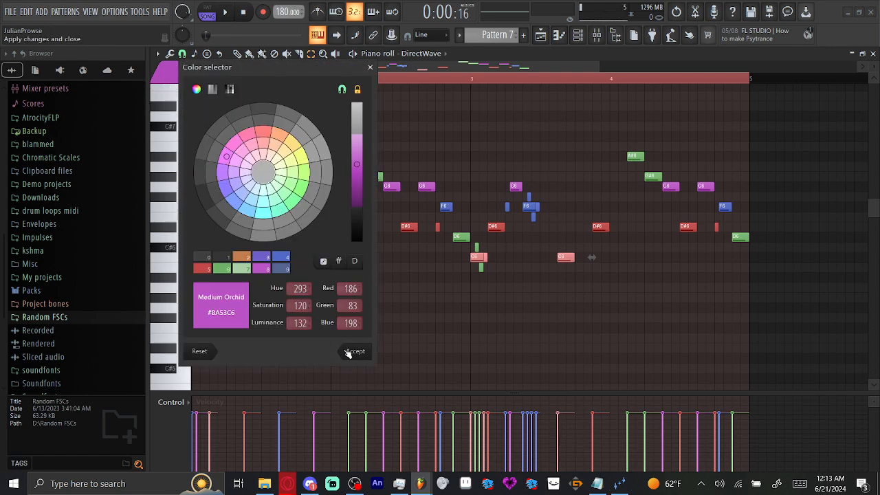
click(354, 352)
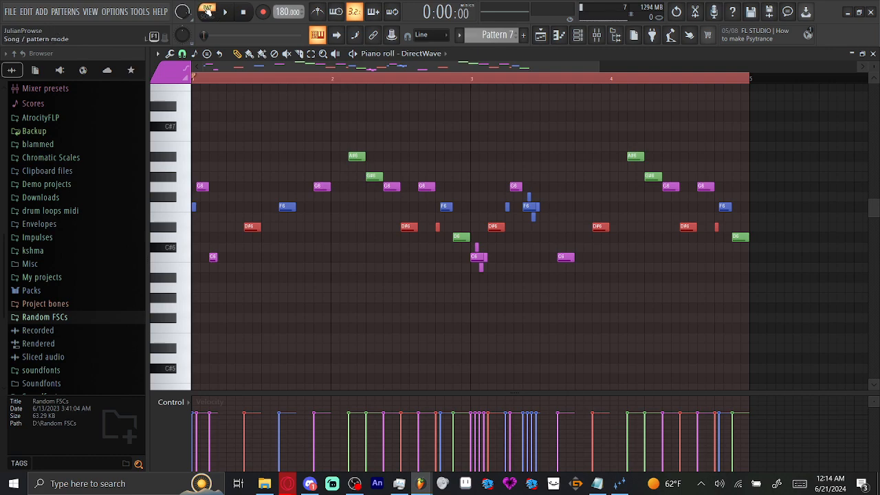
Step: Lower the project tempo from 180 to 150 BPM
click(225, 11)
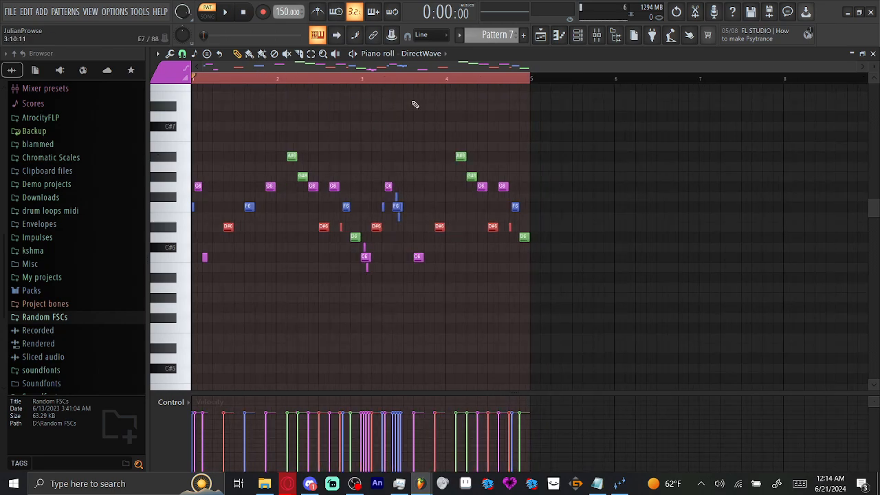
mouse_move(422, 142)
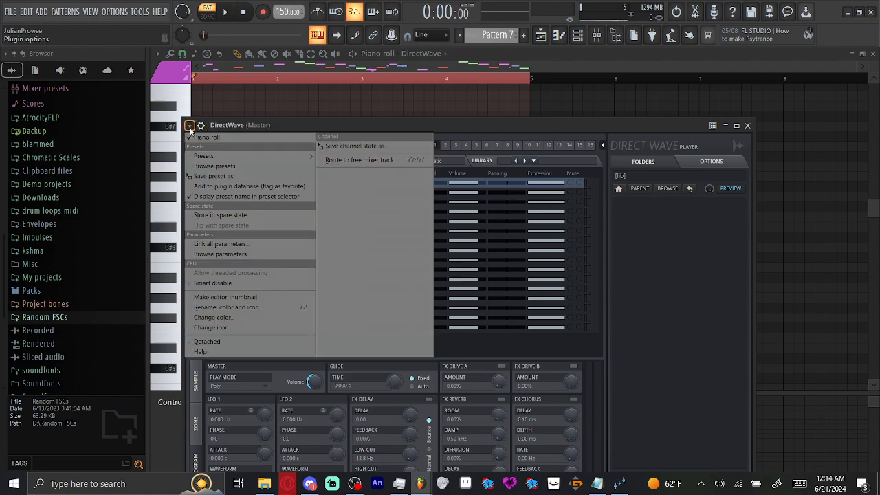
Step: Save DirectWave's state as a preset in Media (D:) > Chromatic Scales > FSTS, naming it starting 'BO'
click(213, 176)
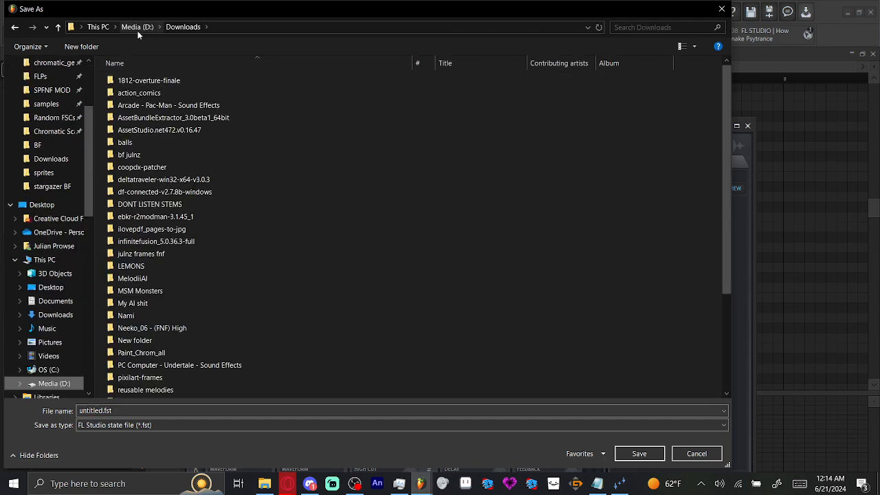
click(137, 28)
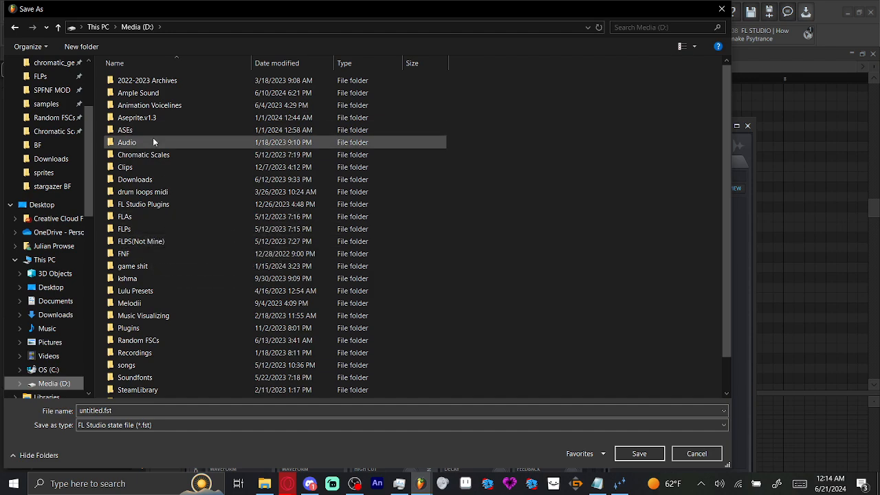
double_click(143, 154)
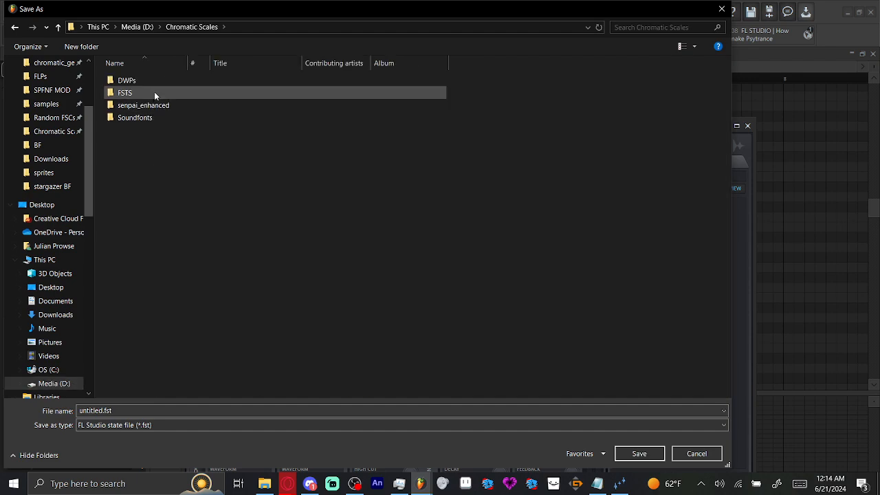
double_click(125, 93)
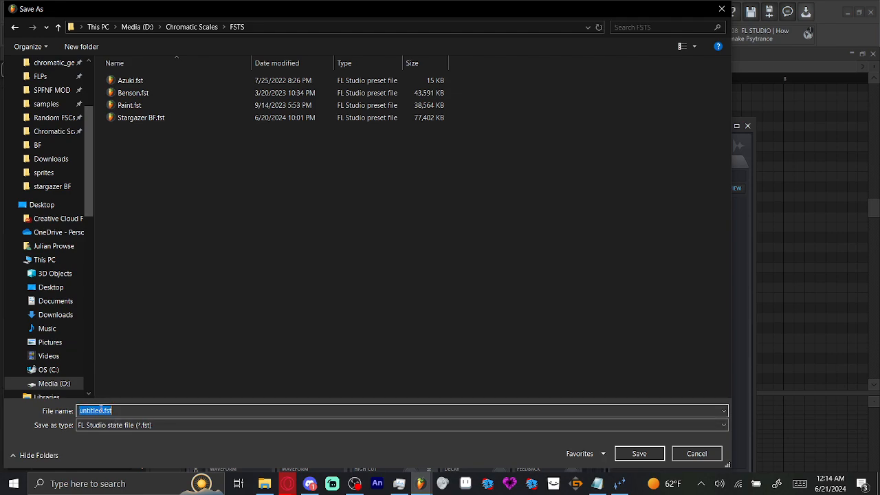
text(BO)
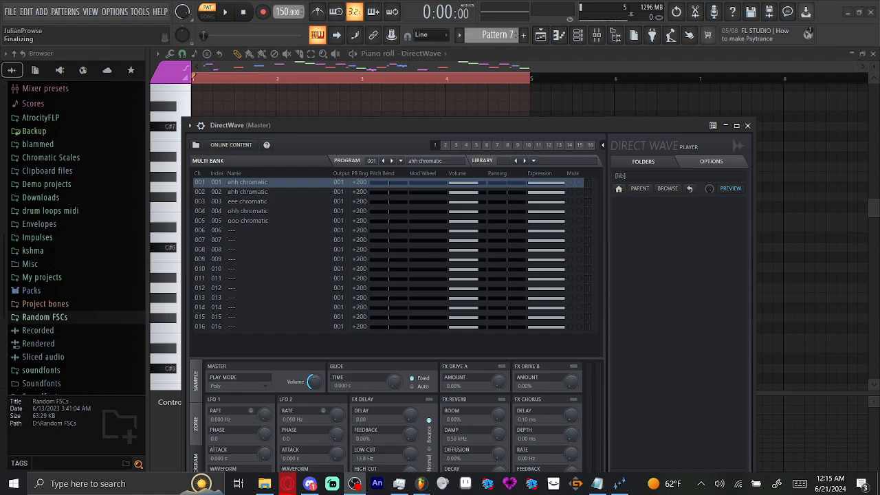
Step: Close DirectWave and select the new BOYFRIEND preset in the browser's FSTS folder
click(748, 125)
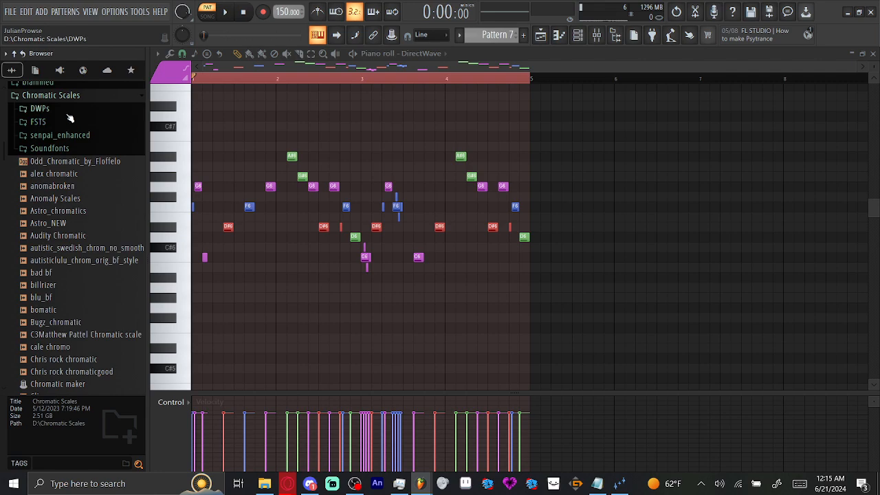
click(39, 121)
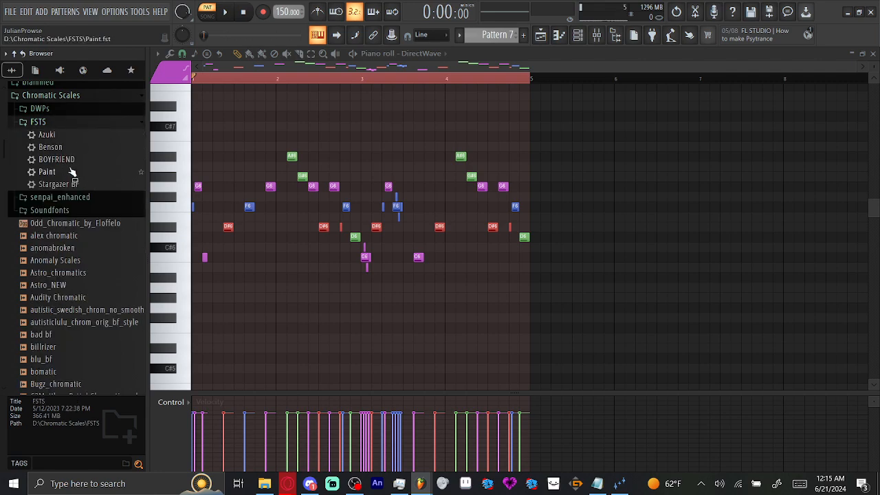
click(58, 159)
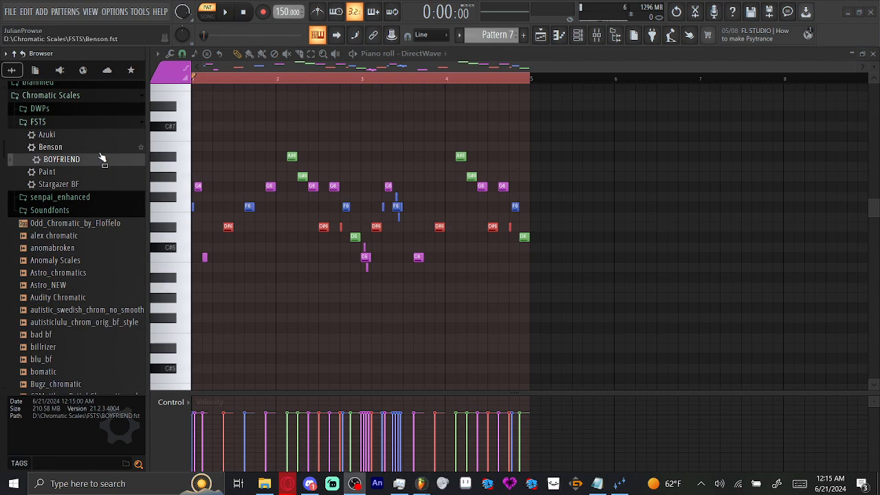
click(62, 159)
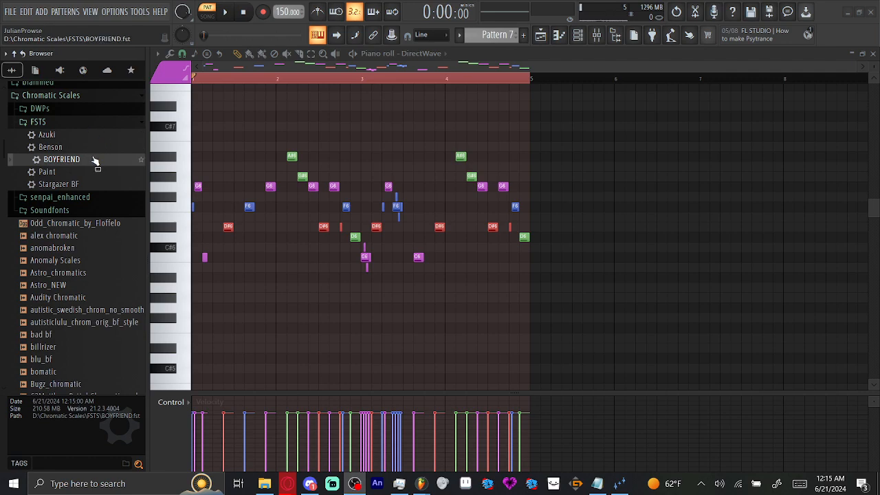